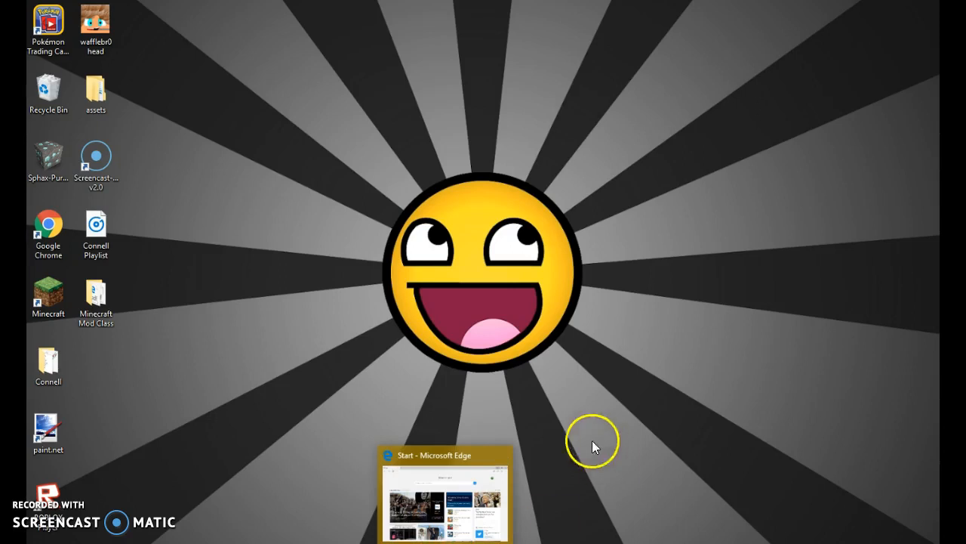
# - Bring up Microsoft Edge from the taskbar, showing its start page
pyautogui.click(444, 495)
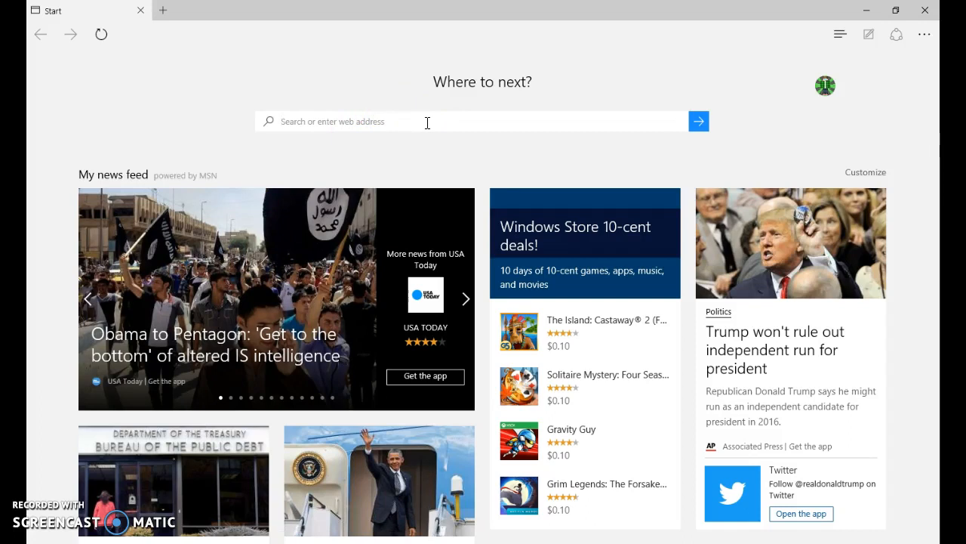
# - Search Bing for 'minecraft maps' and follow the MinecraftMaps.com result
pyautogui.click(465, 298)
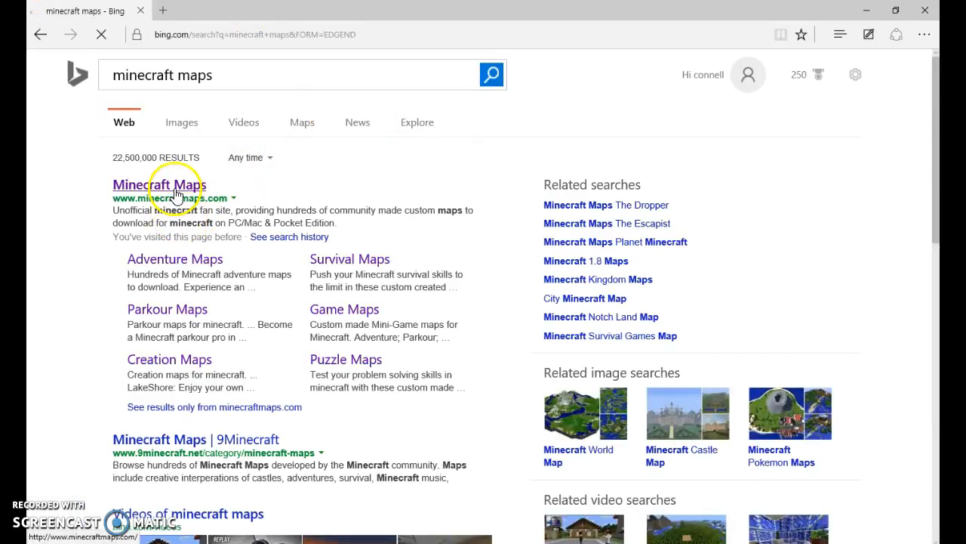
pyautogui.click(158, 184)
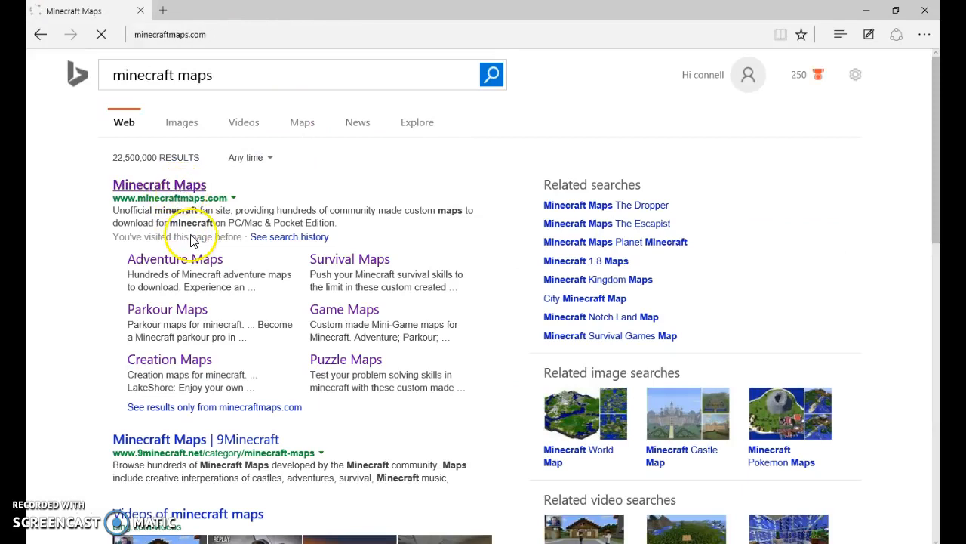
# - Browse the Parkour category and reach the 15 Levels of Parkour download link
pyautogui.click(159, 184)
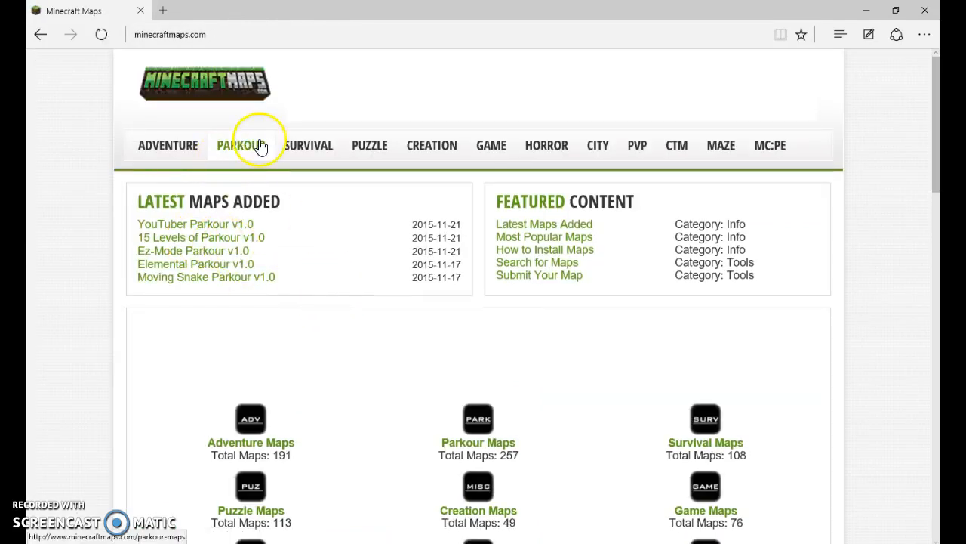
pyautogui.click(241, 145)
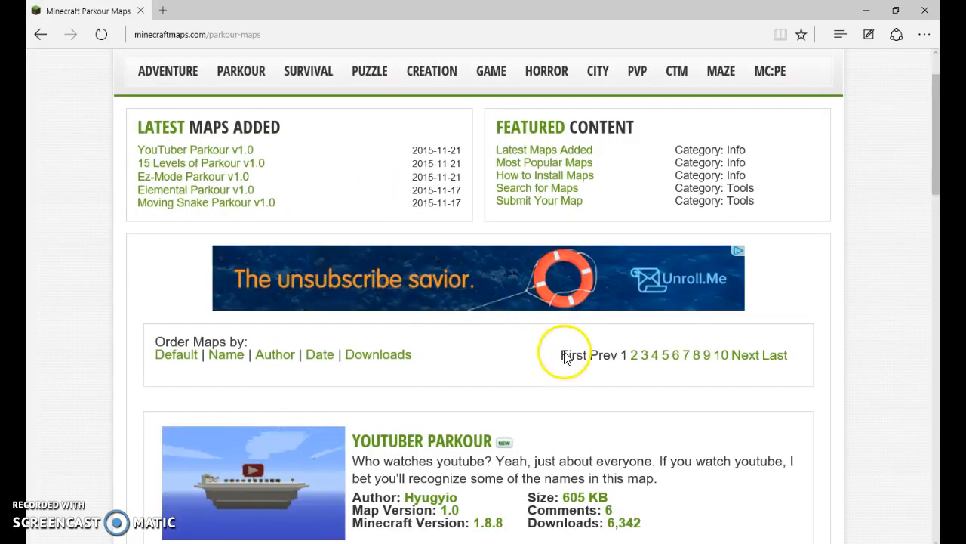
pyautogui.scroll(-3)
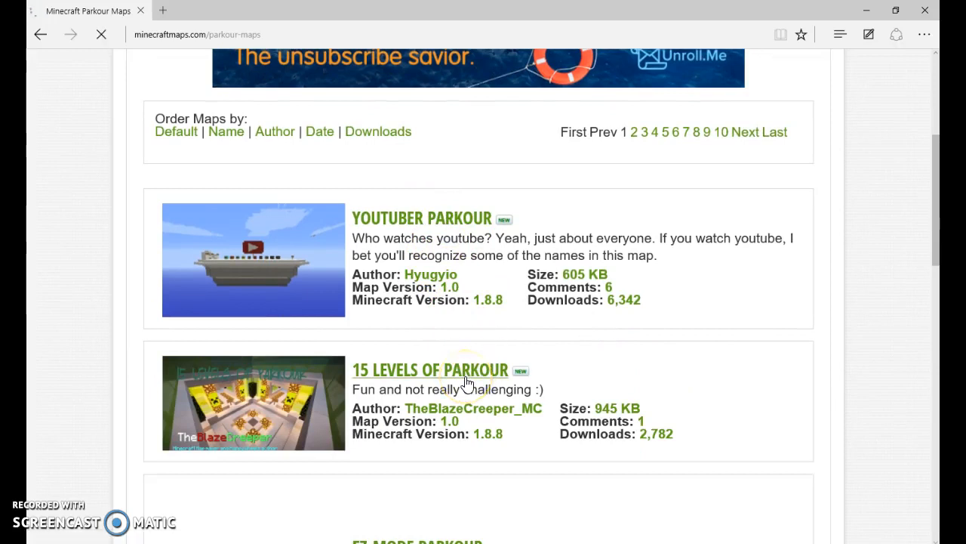
pyautogui.click(429, 368)
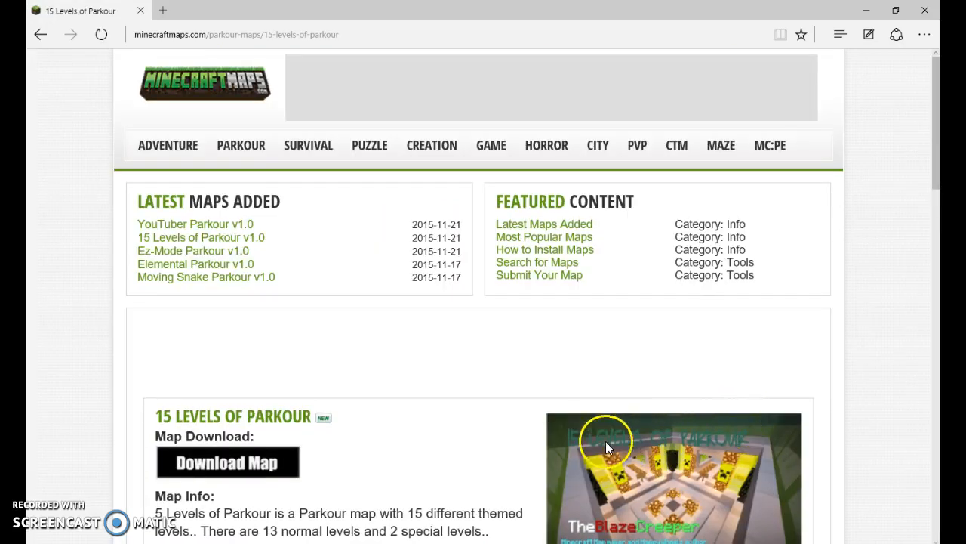
pyautogui.scroll(-3)
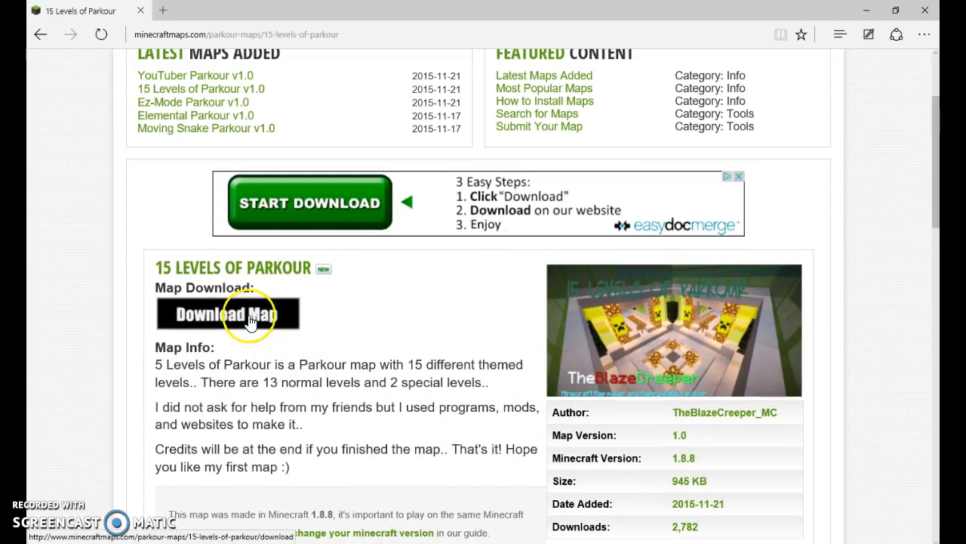
# - Download the map and extract its folder to the desktop, replacing the conflicting forcedchunks.dat
pyautogui.click(227, 314)
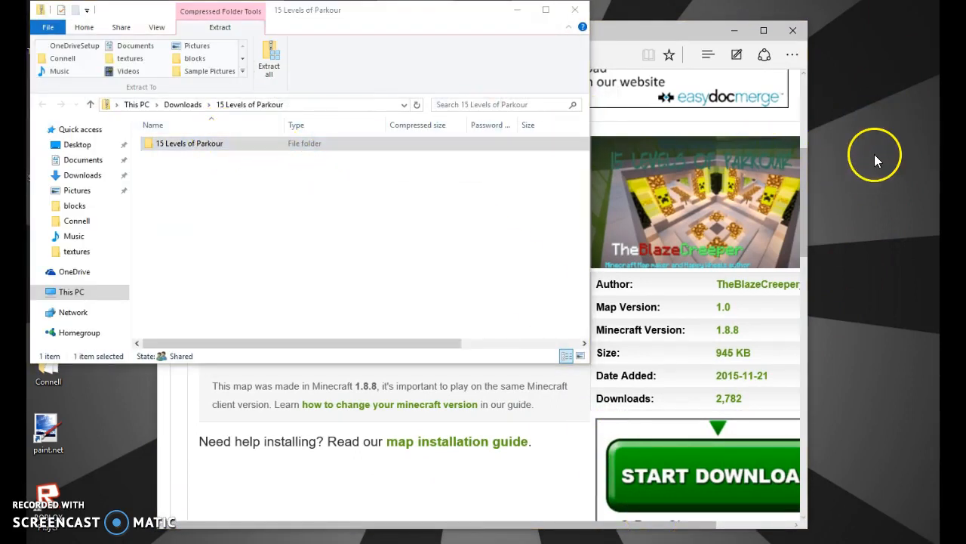
pyautogui.moveTo(869, 151)
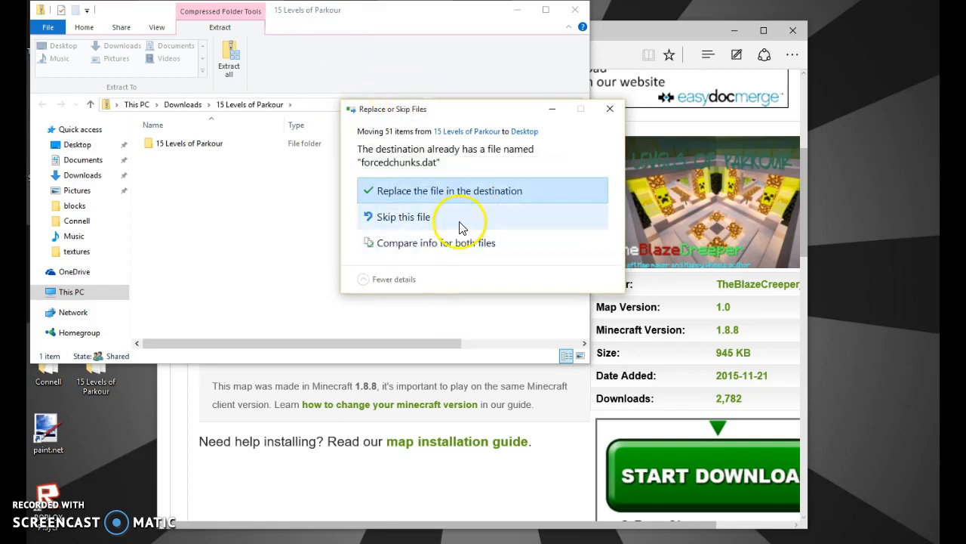
pyautogui.click(450, 190)
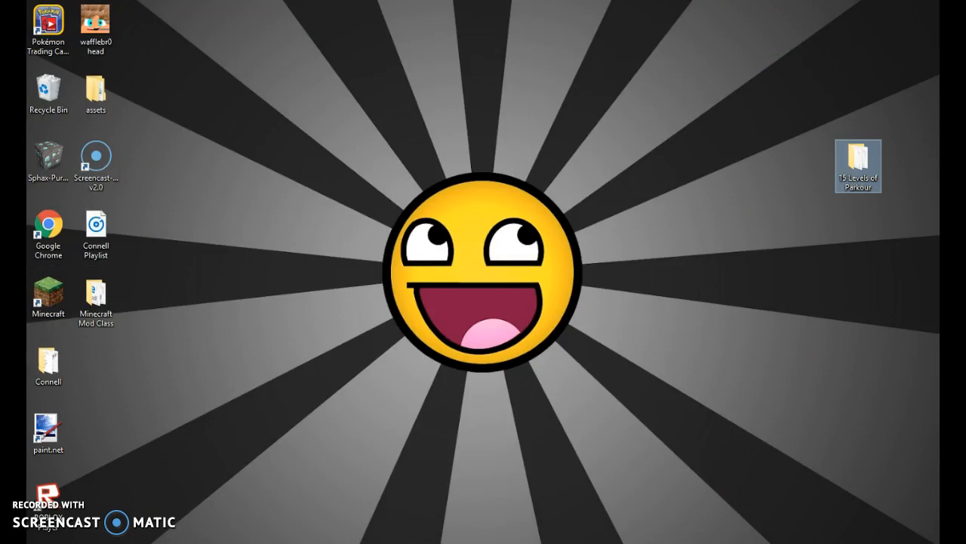
# - Launch Minecraft and reach the .minecraft game directory via Edit Profile > Open Game Dir
pyautogui.doubleClick(48, 294)
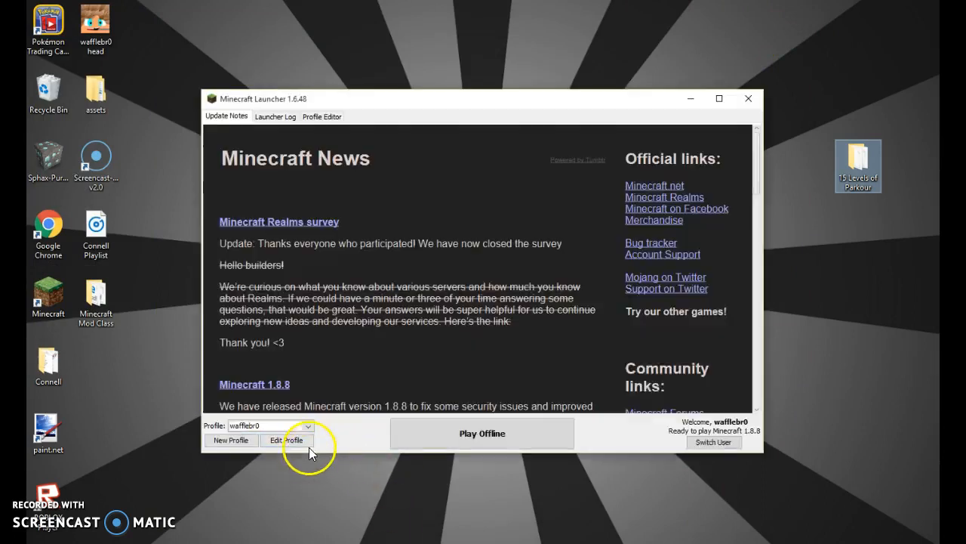
pyautogui.click(286, 441)
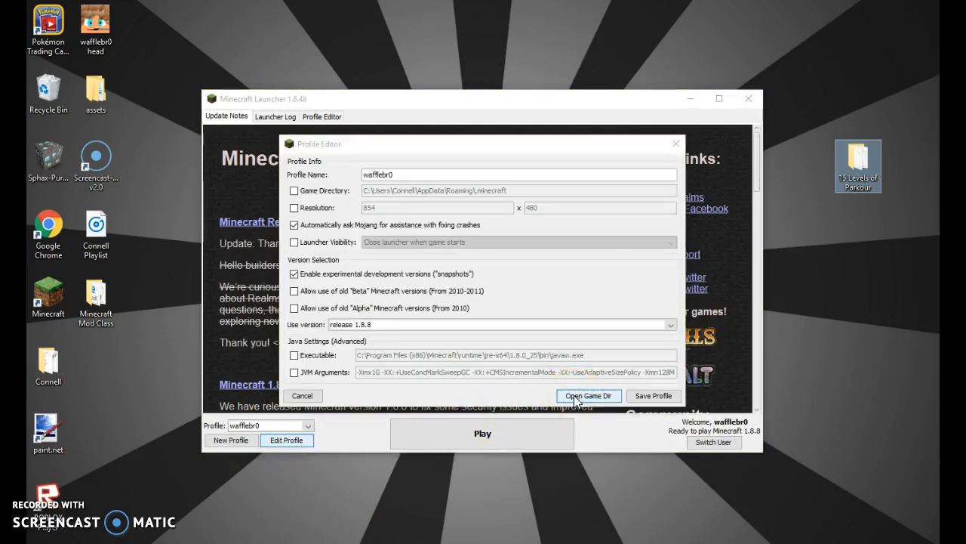
pyautogui.click(589, 396)
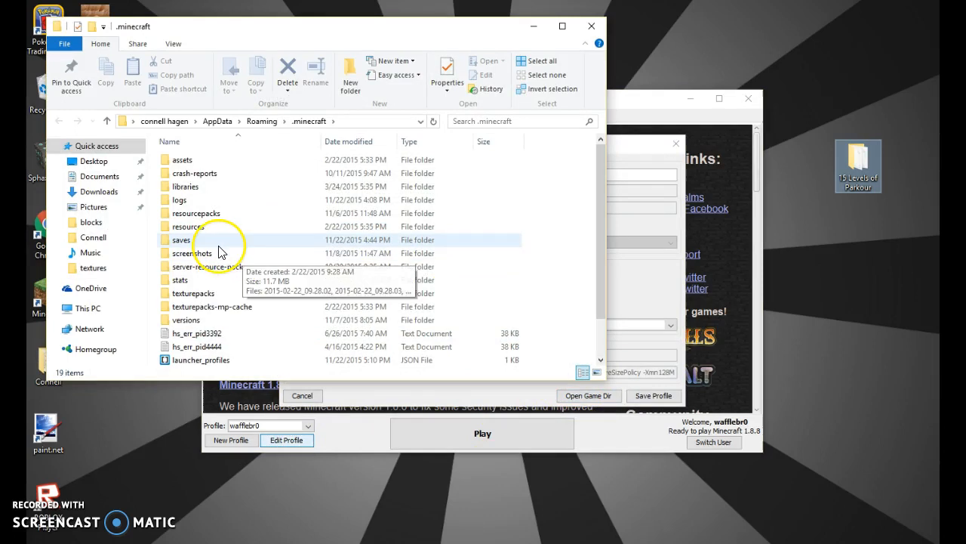
# - Move the map folder into saves, then save the profile and close the launcher
pyautogui.doubleClick(181, 239)
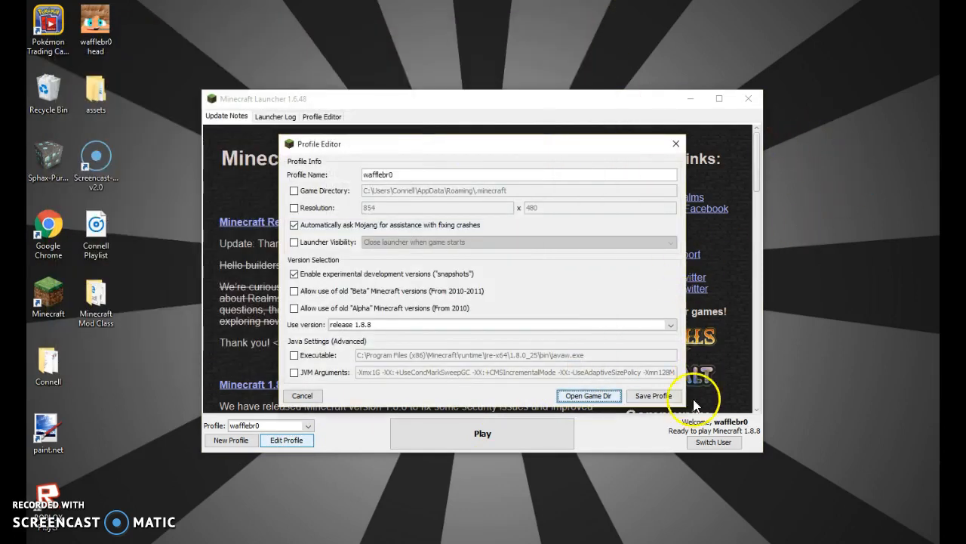
pyautogui.click(653, 396)
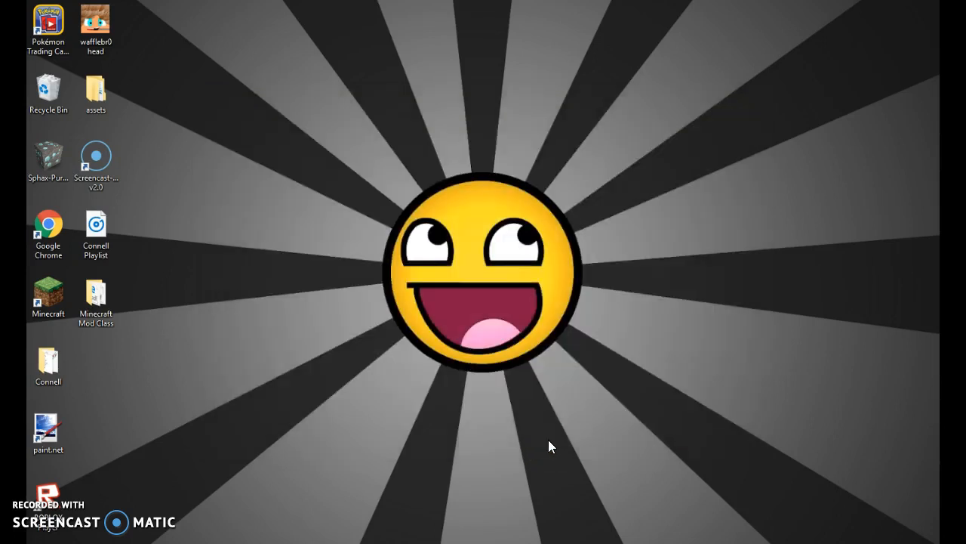
pyautogui.moveTo(551, 436)
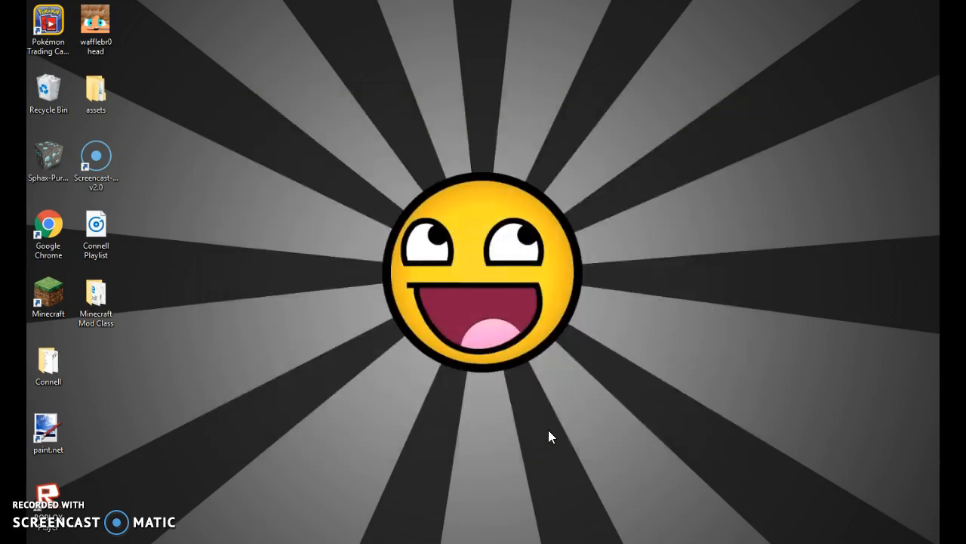
# - Start Minecraft 1.8.8 from the desktop shortcut and reach the title screen
pyautogui.doubleClick(49, 295)
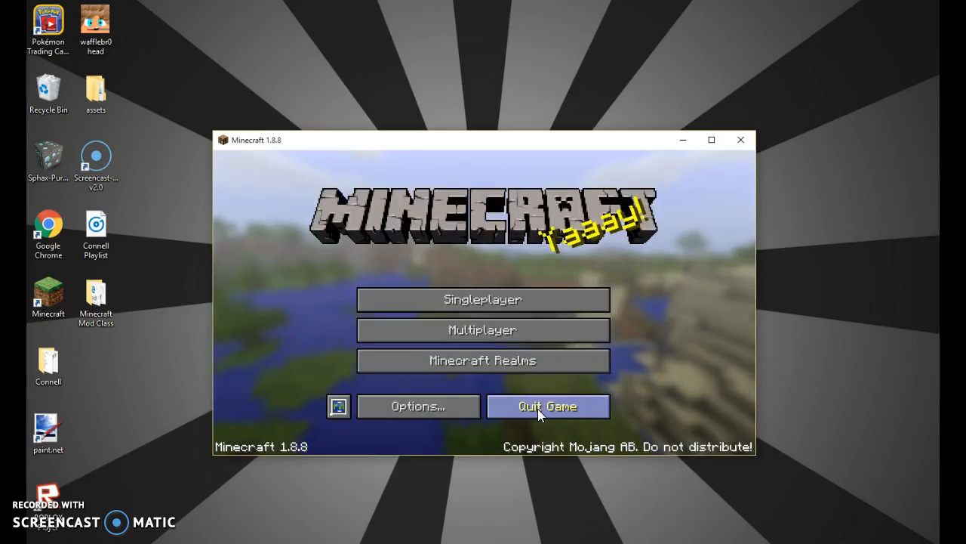
# - Find 15 Levels of Parkour in the Singleplayer world list
pyautogui.click(483, 299)
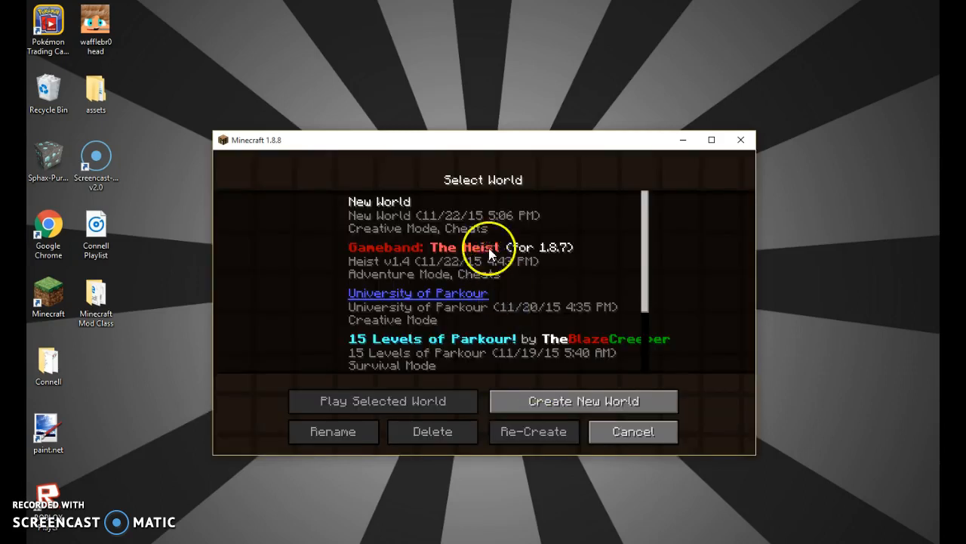
pyautogui.scroll(-3)
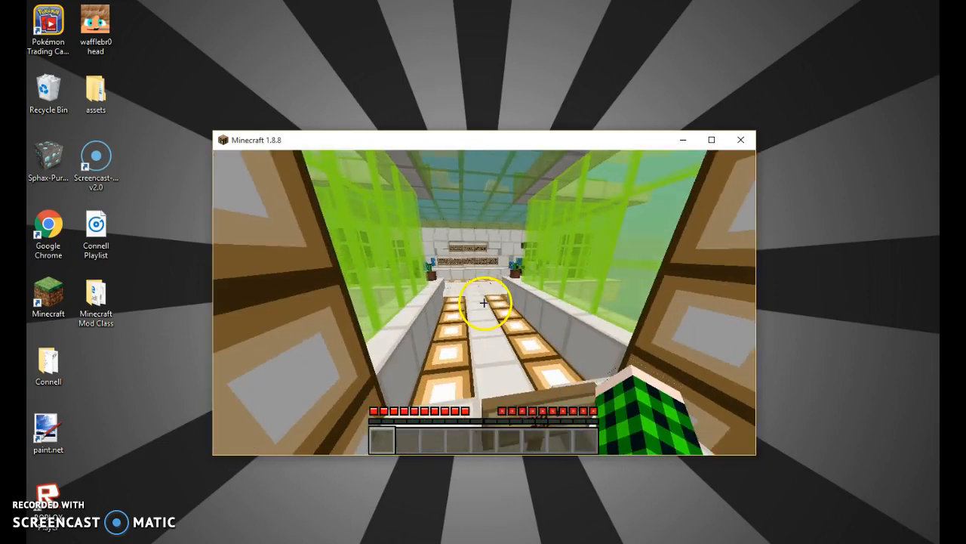
pyautogui.moveTo(483, 302)
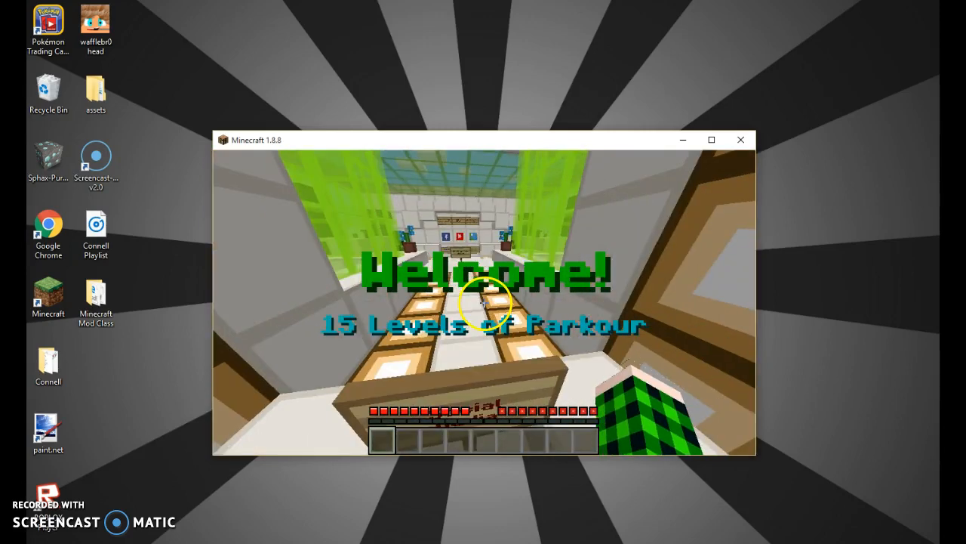
pyautogui.moveTo(483, 302)
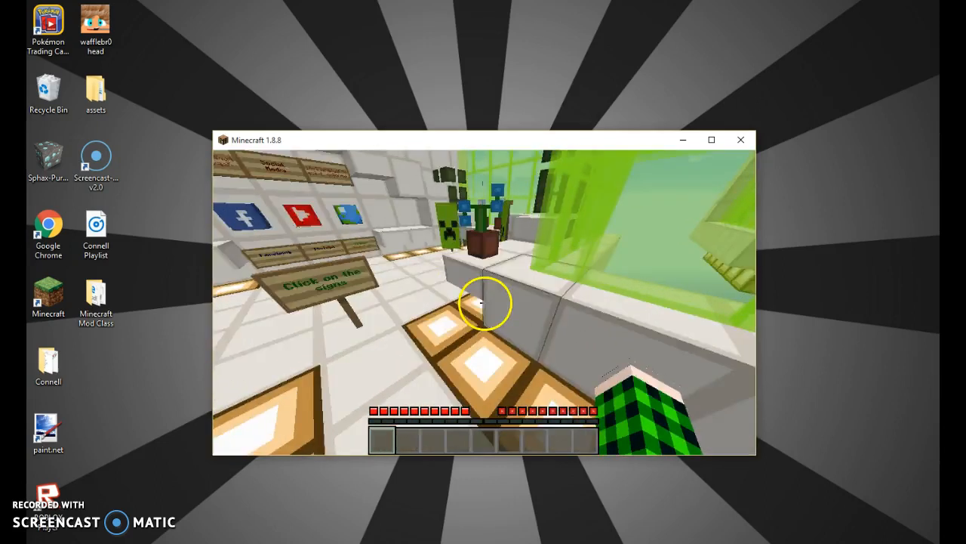
pyautogui.moveTo(483, 302)
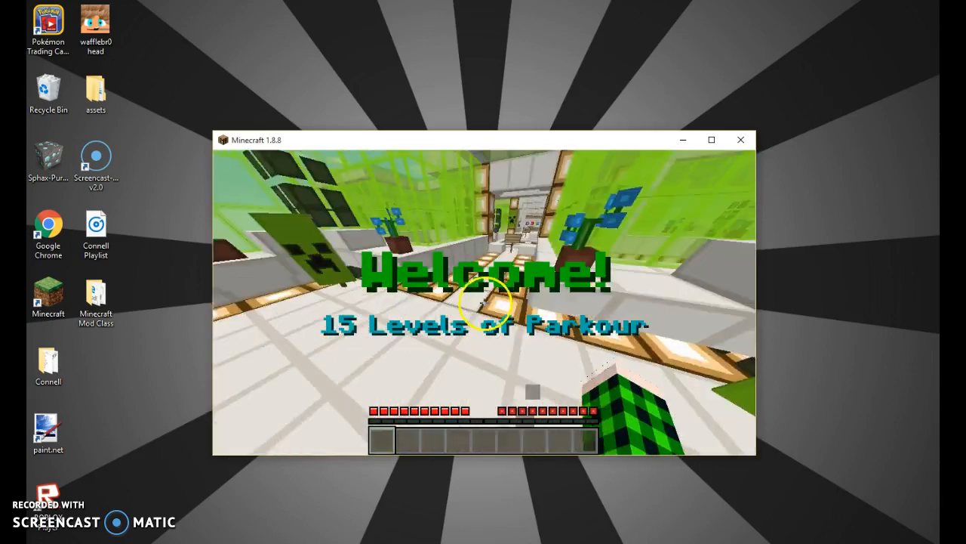
# - After viewing the Welcome room, pause the game with Esc to show the Game menu
pyautogui.press('Escape')
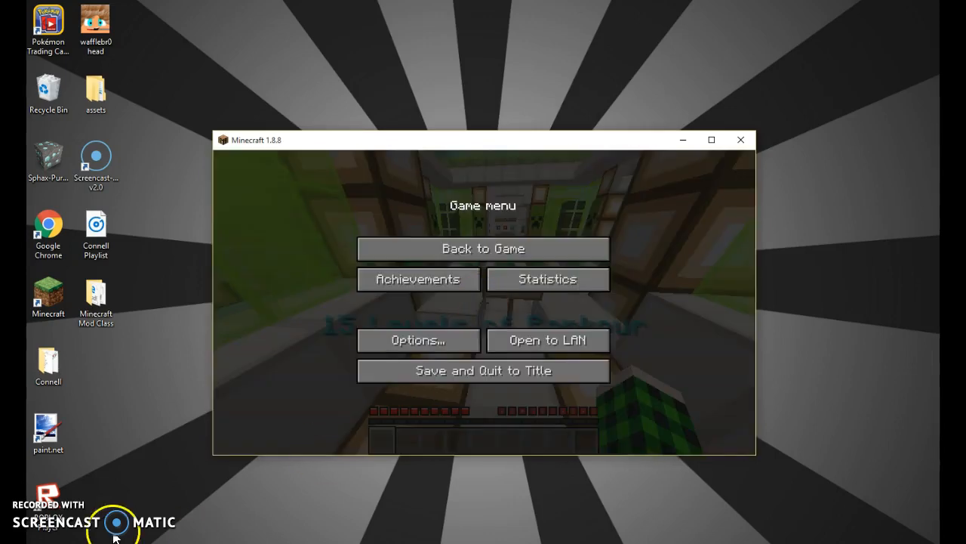